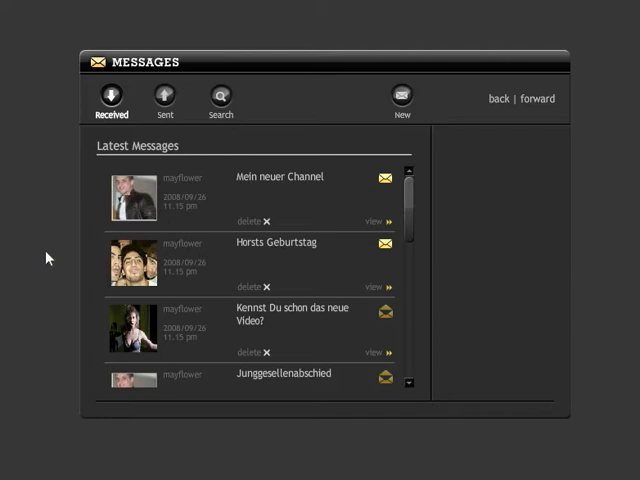
mouse_move(344, 256)
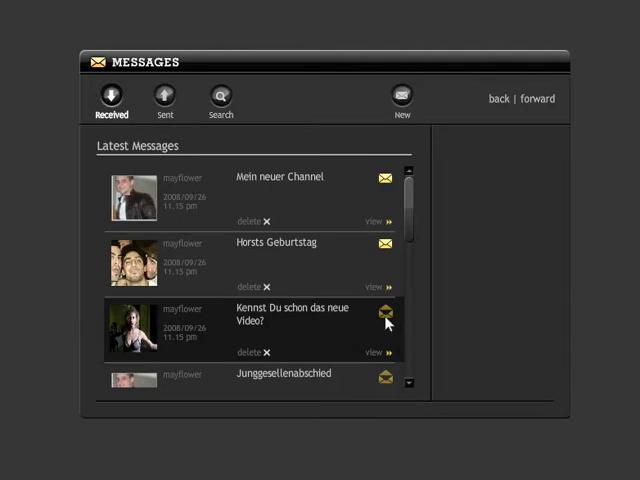
mouse_move(190, 128)
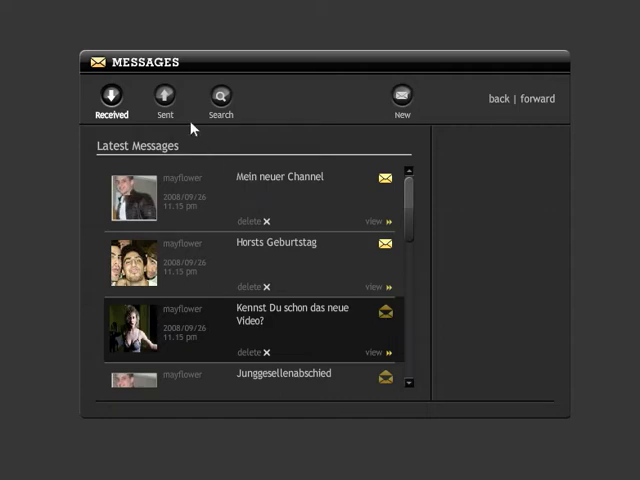
mouse_move(226, 170)
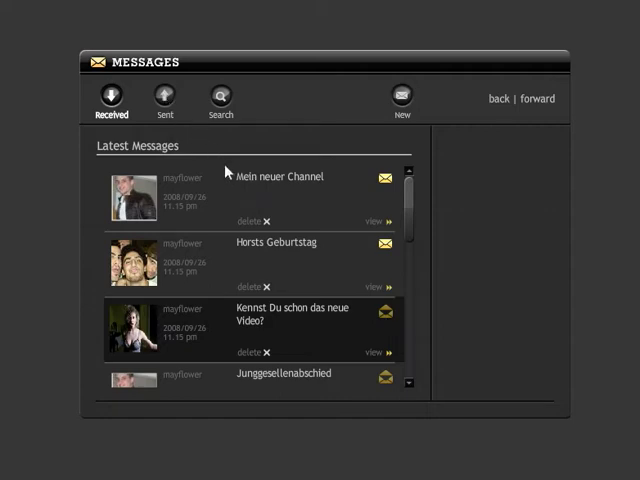
mouse_move(388, 354)
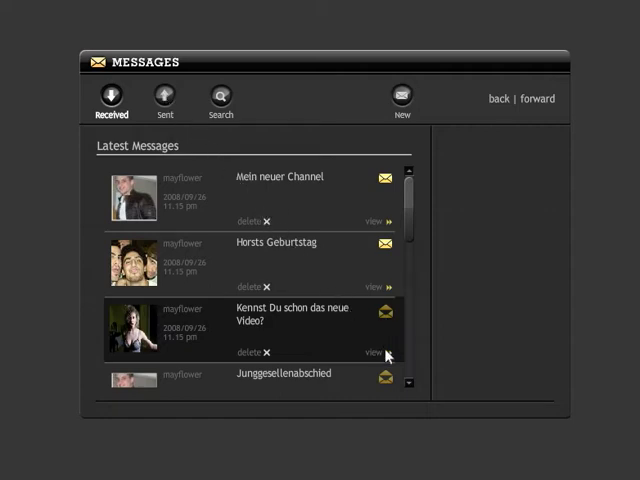
View the received message 'Kennst Du schon das neue Video?' from the Latest Messages list
click(376, 352)
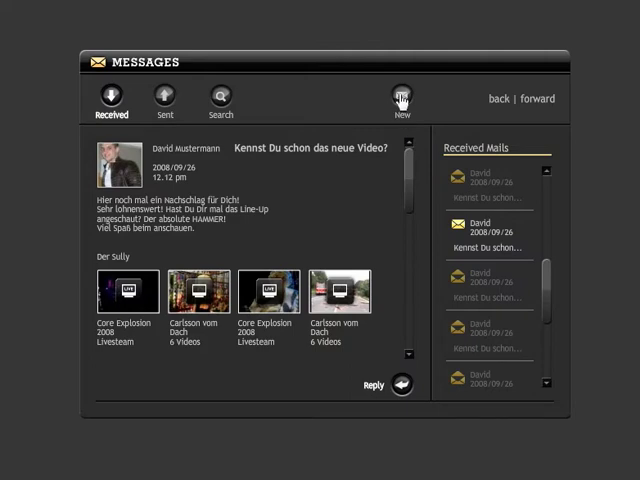
Start a new message from the toolbar
click(400, 96)
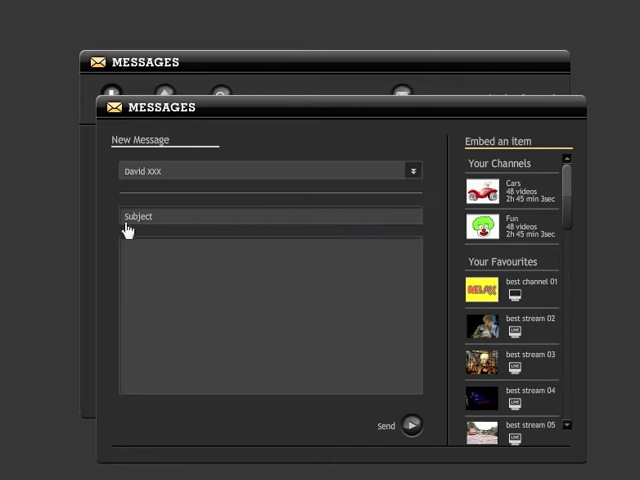
Compose 'Was geht ab???' with favourite best channel 01 embedded and send it
text(Was geht ab???)
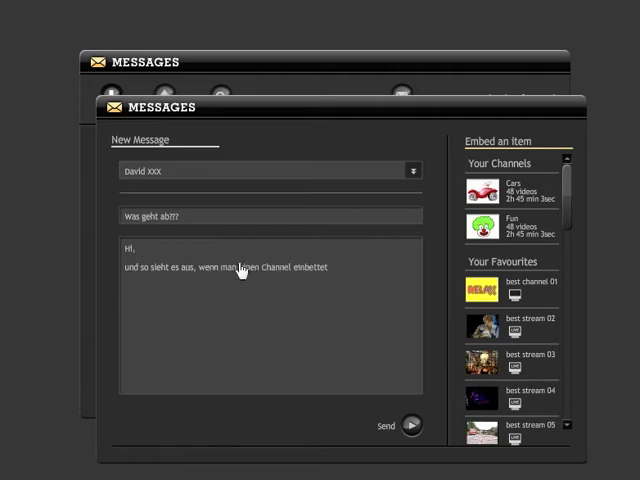
click(478, 290)
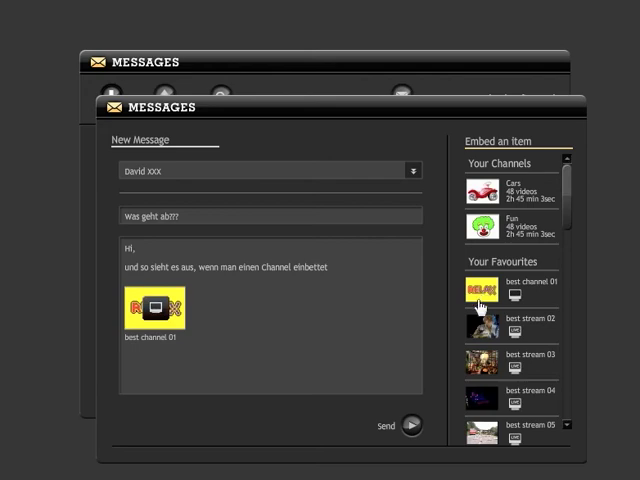
mouse_move(412, 428)
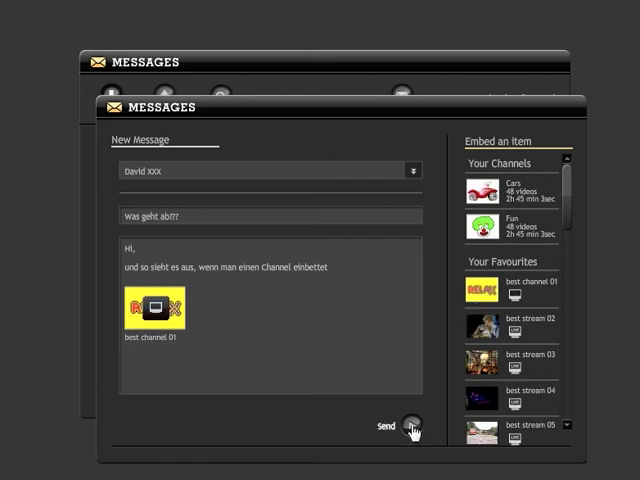
click(412, 426)
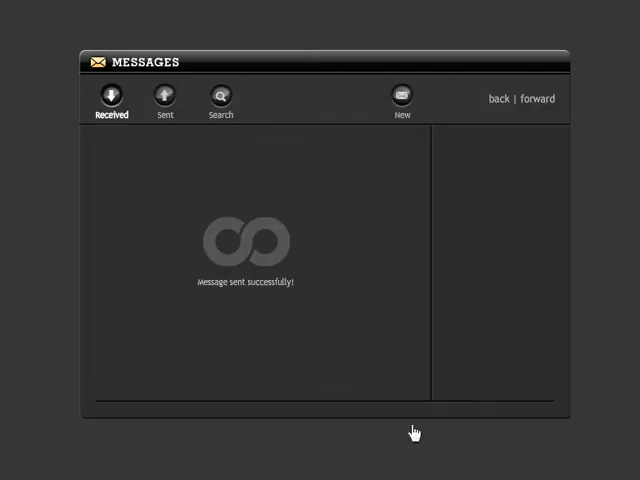
Switch to the sent messages list and bring up the message search
click(164, 96)
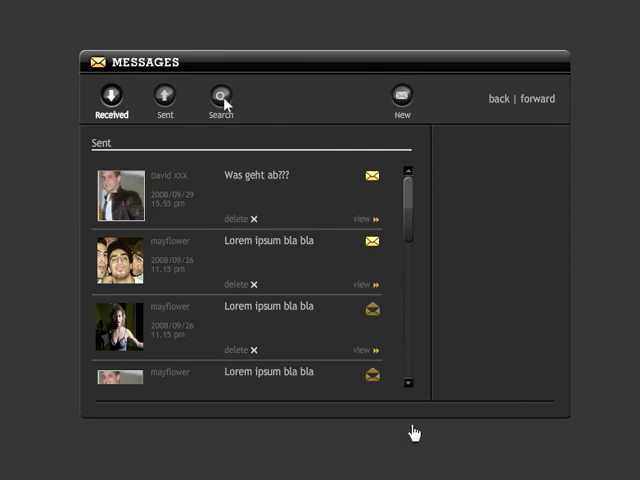
click(220, 96)
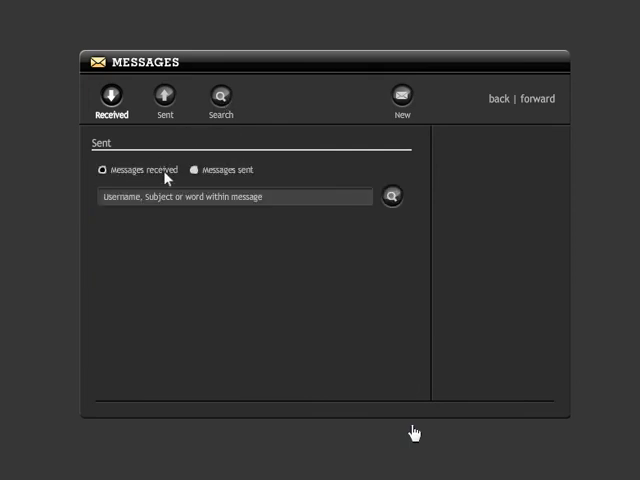
Enter 'David' as the search term with messages sent as the scope
click(236, 196)
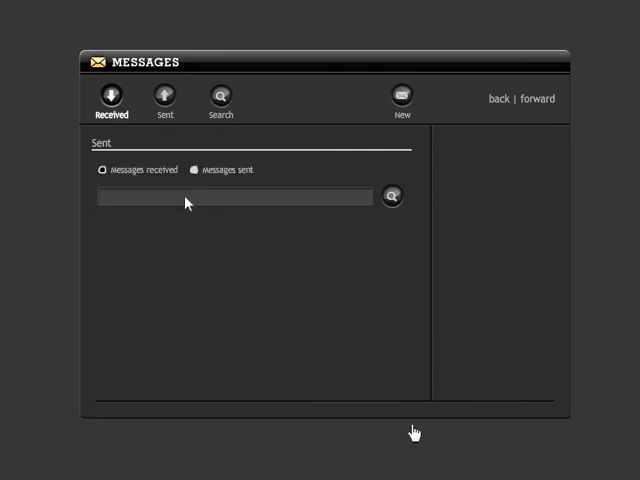
text(David)
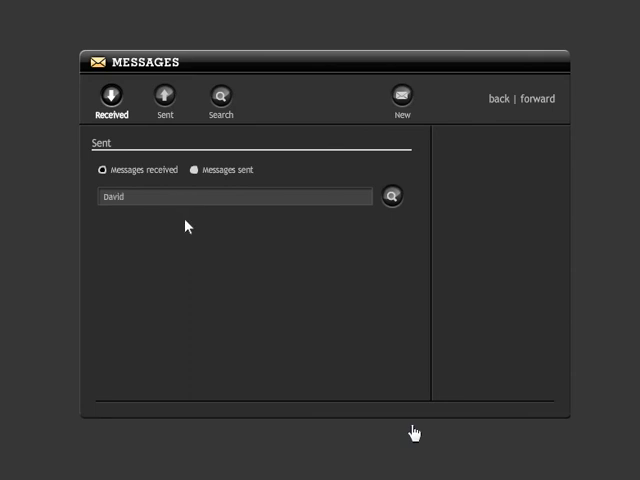
mouse_move(248, 220)
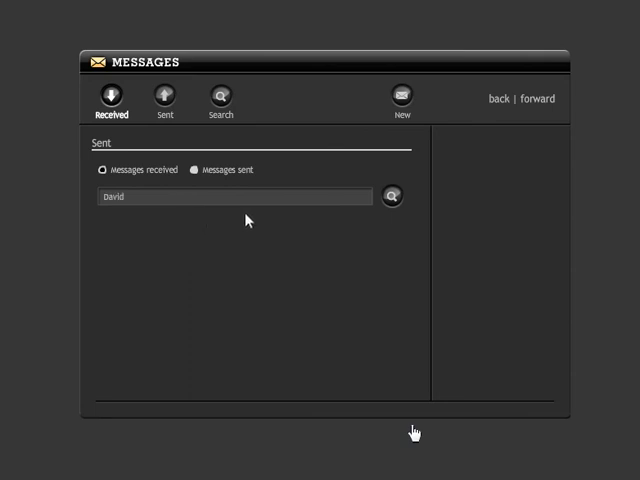